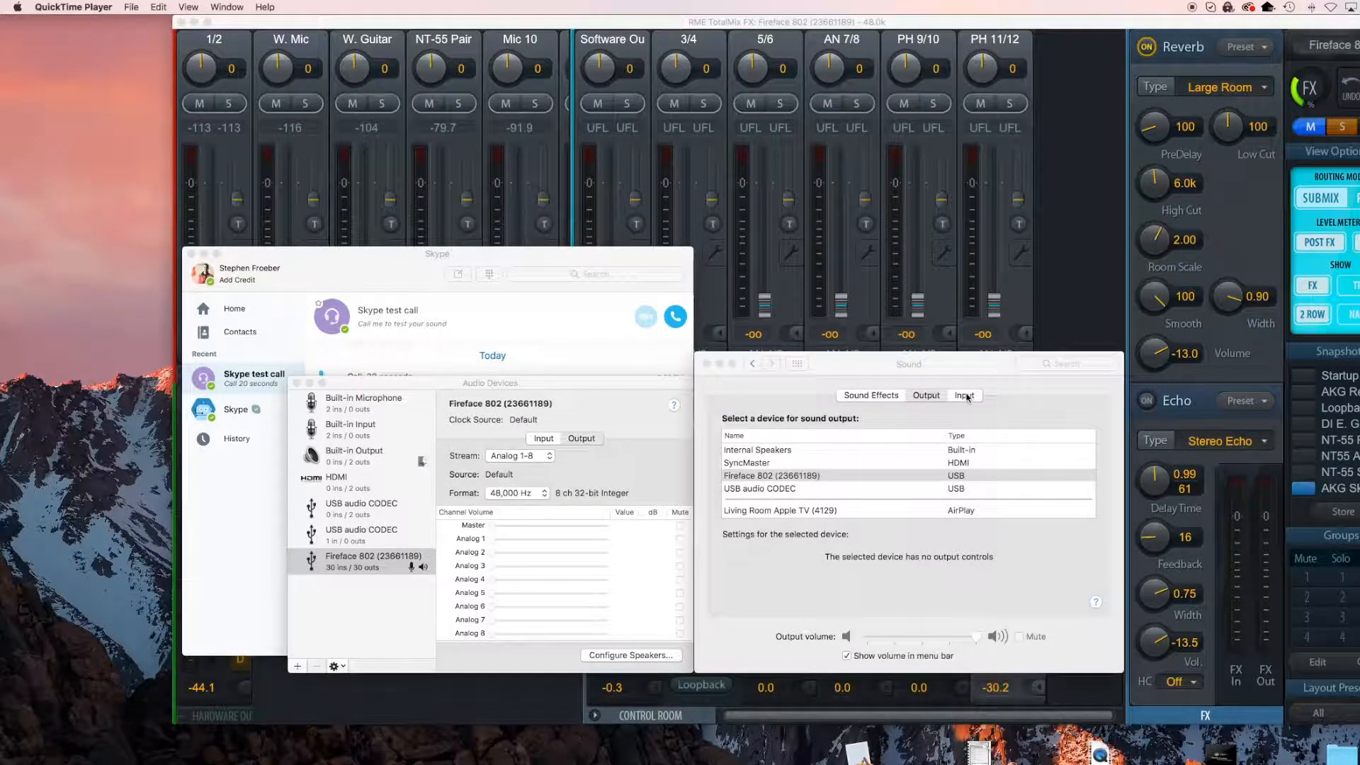
pyautogui.click(964, 396)
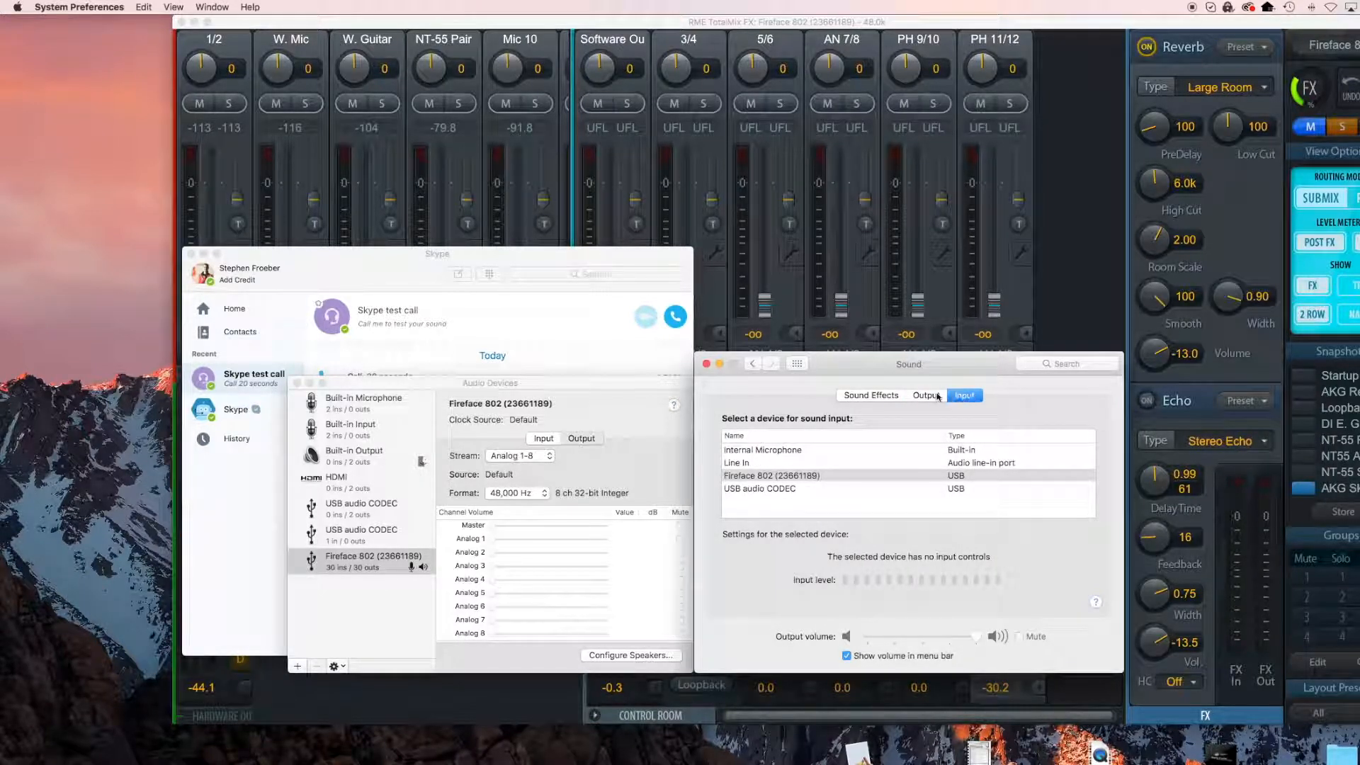
pyautogui.click(925, 395)
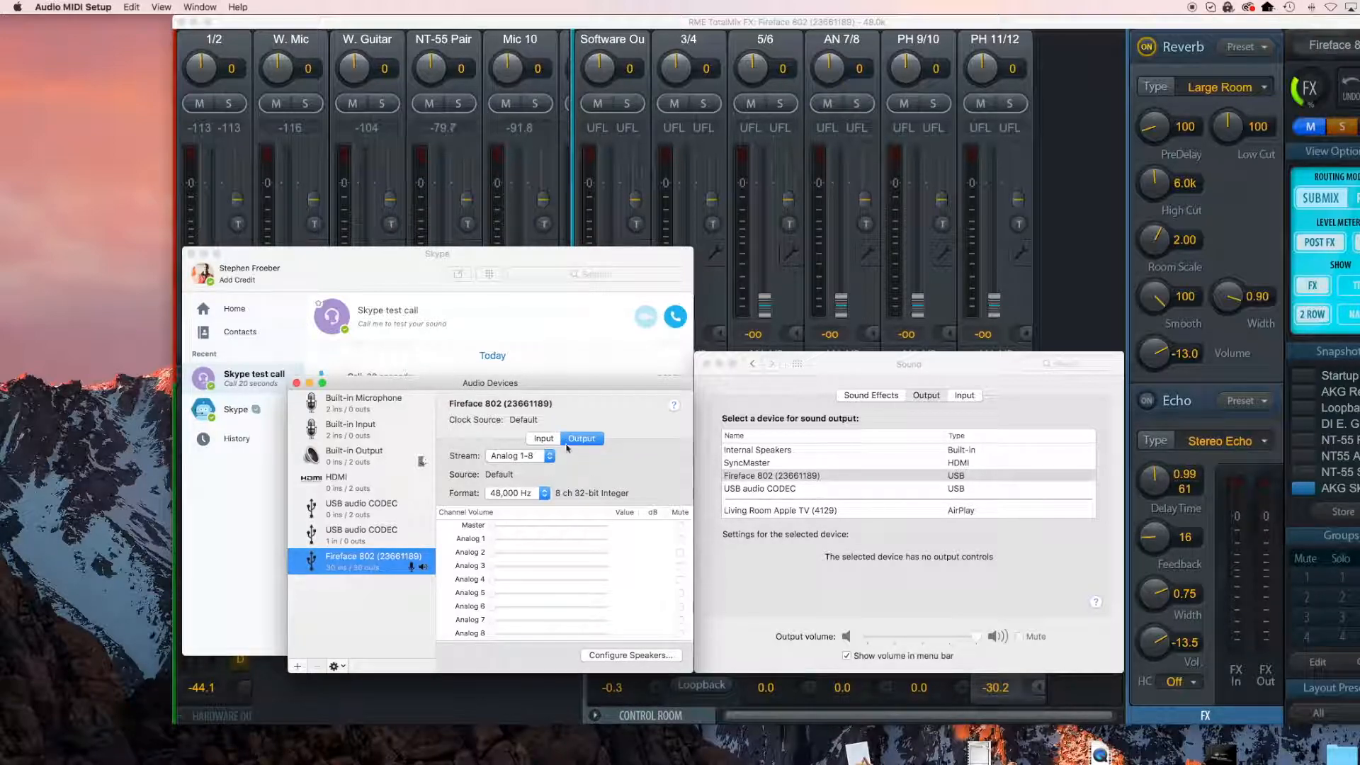
pyautogui.click(544, 438)
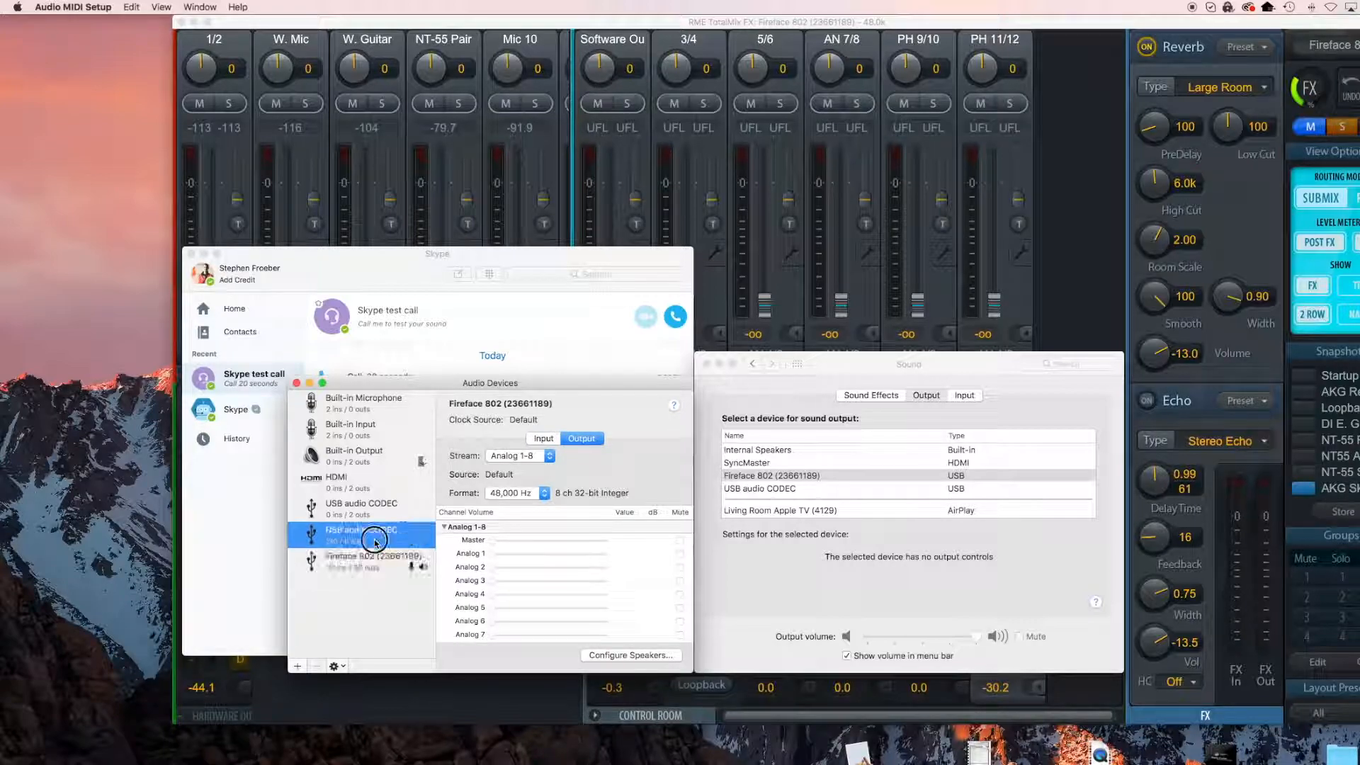
pyautogui.click(373, 559)
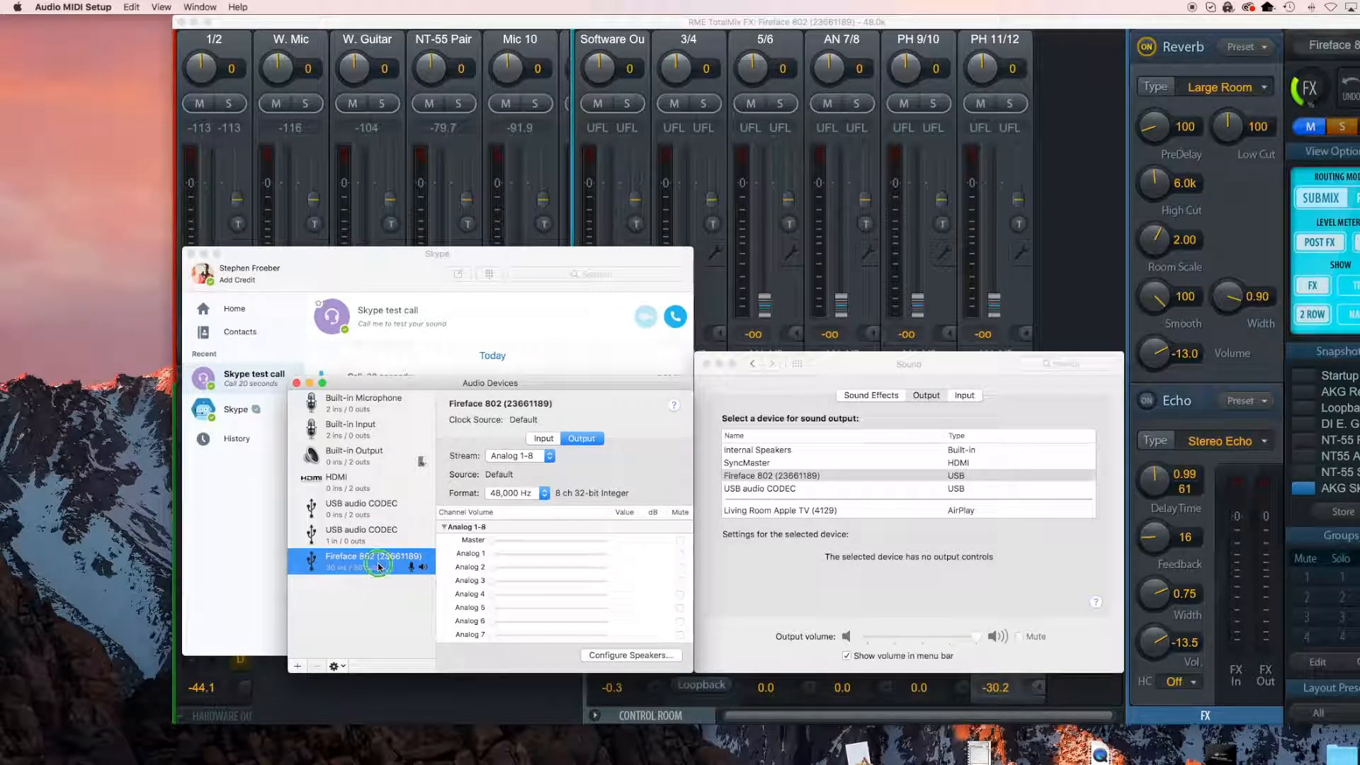
pyautogui.rightClick(372, 556)
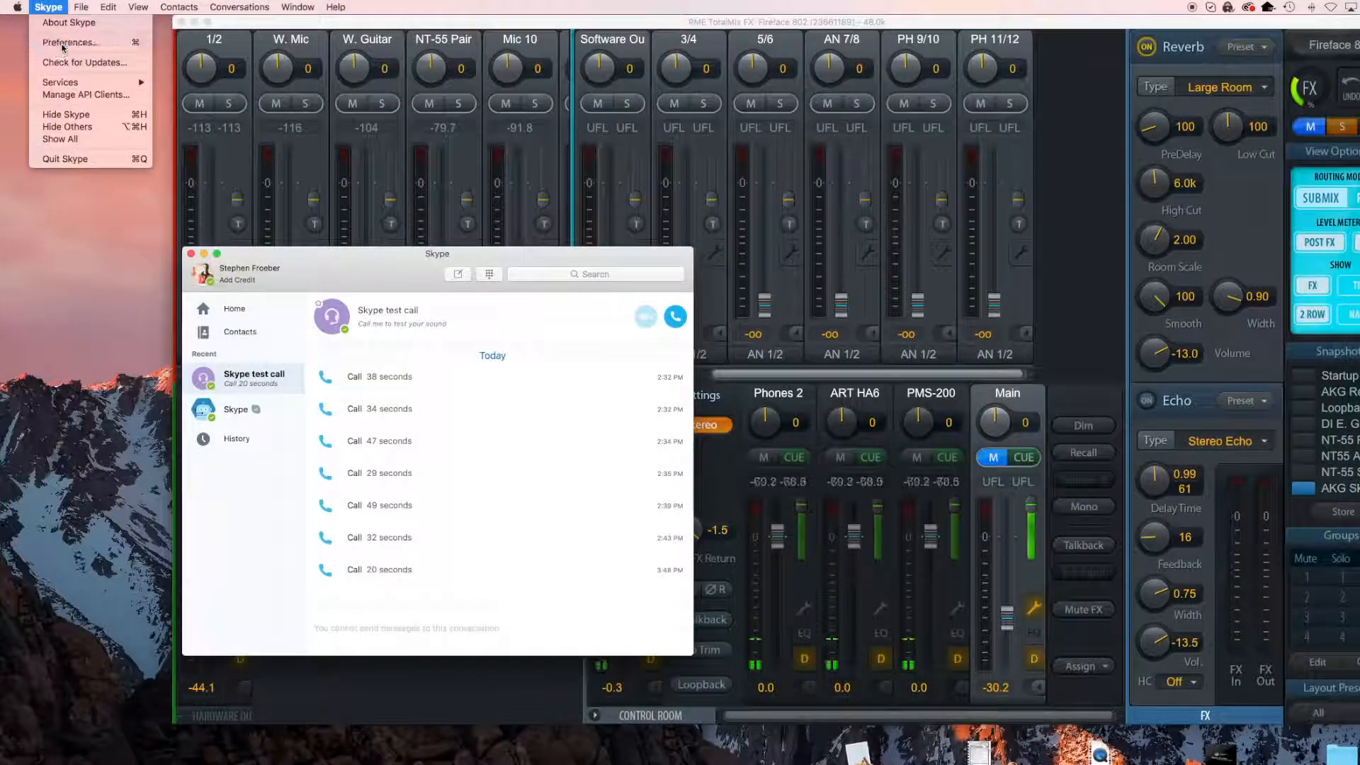
# Show Skype's Audio/Video preferences.
pyautogui.click(70, 42)
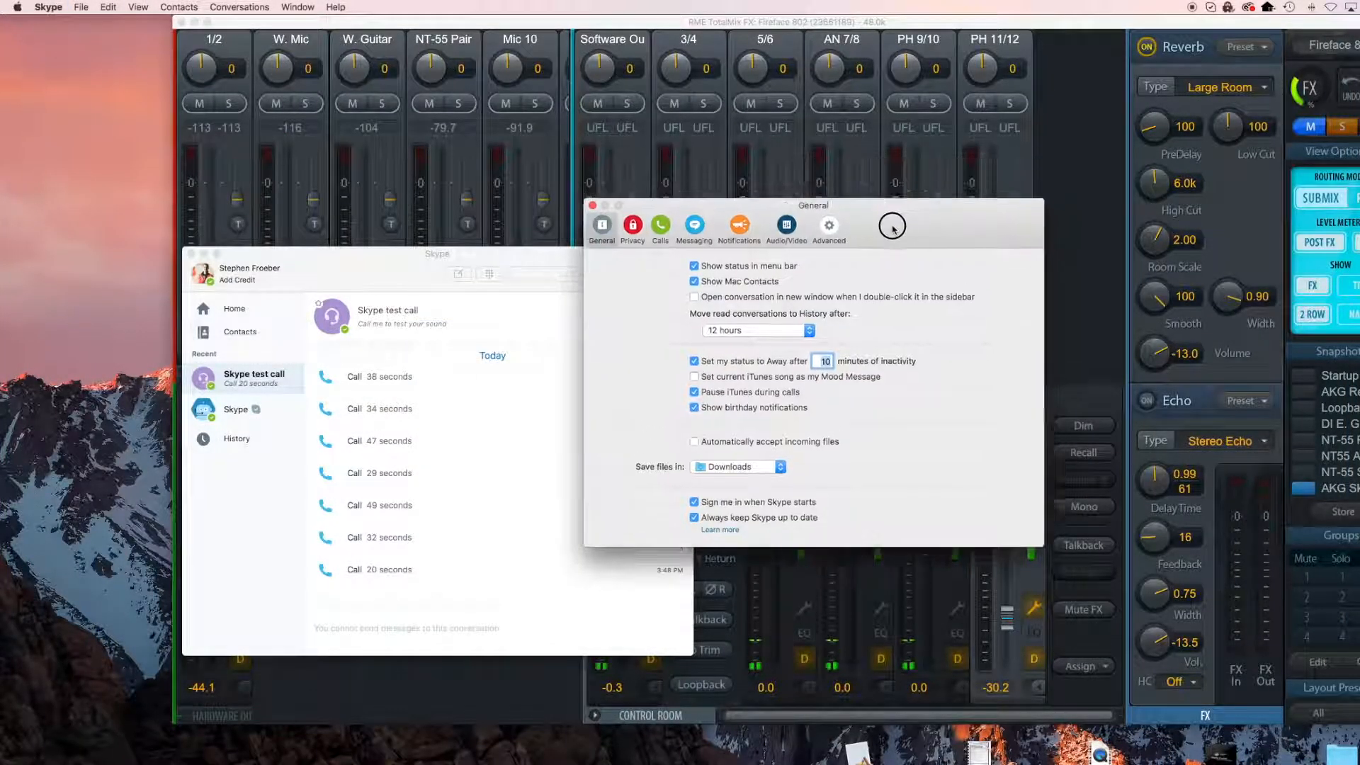
pyautogui.click(785, 225)
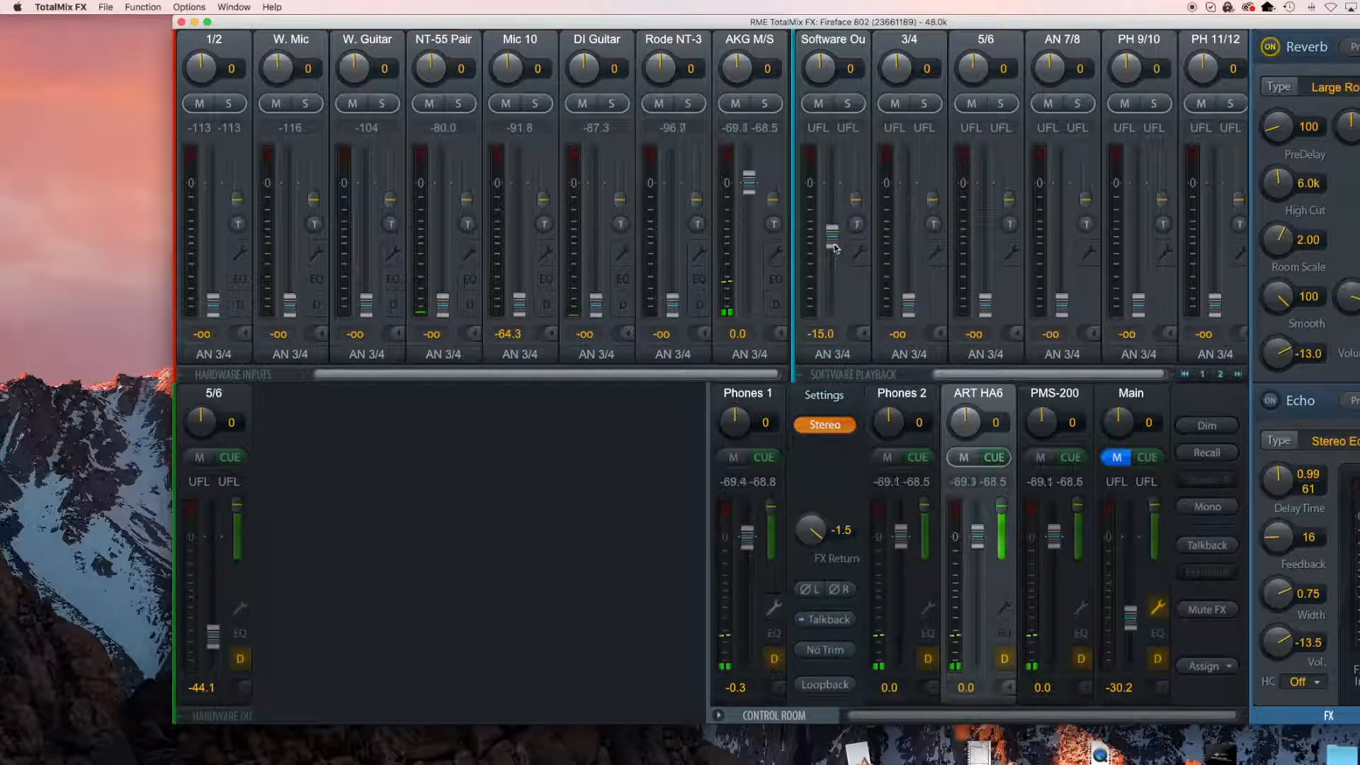
# Raise the Software Out playback fader to -15.0 dB.
pyautogui.moveTo(831, 237); pyautogui.dragTo(827, 240)
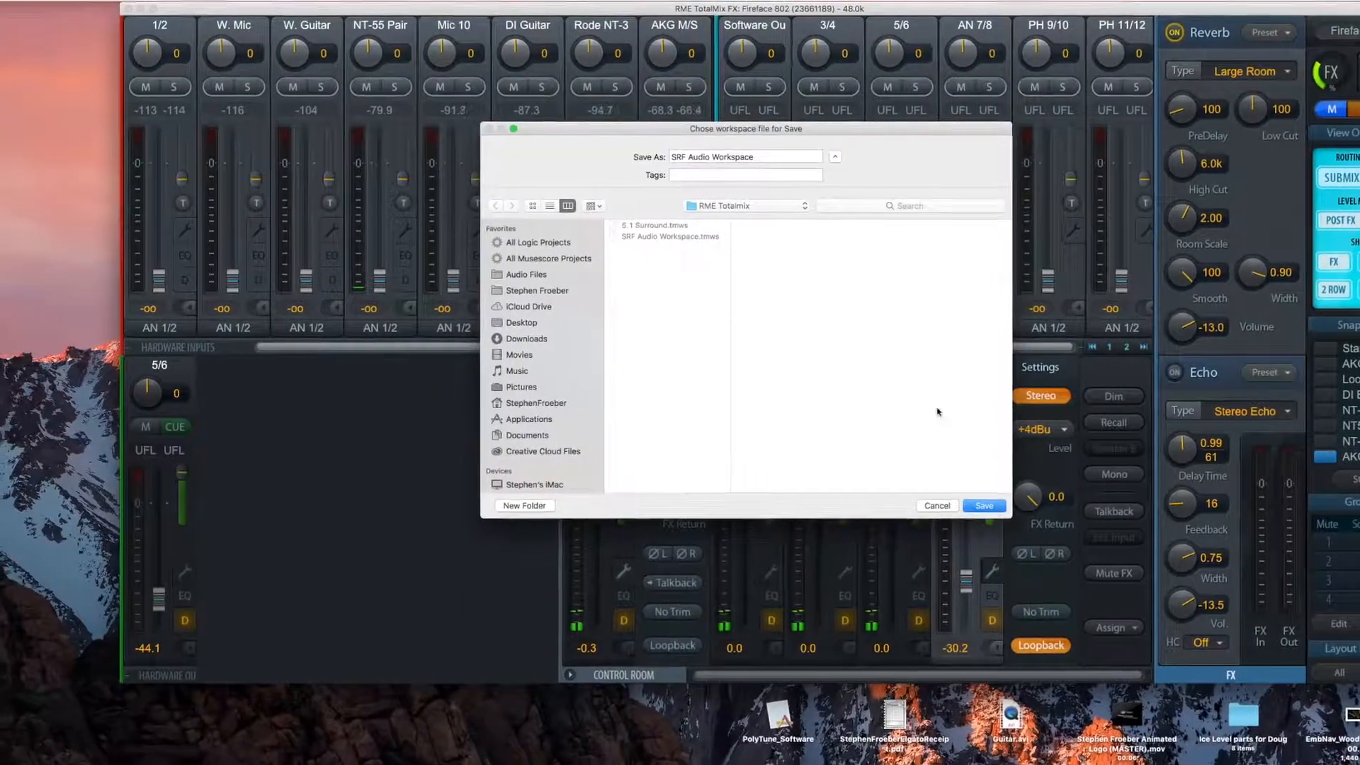
# Save the workspace as SRF Audio Workspace in the RME Totalmix folder.
pyautogui.click(983, 505)
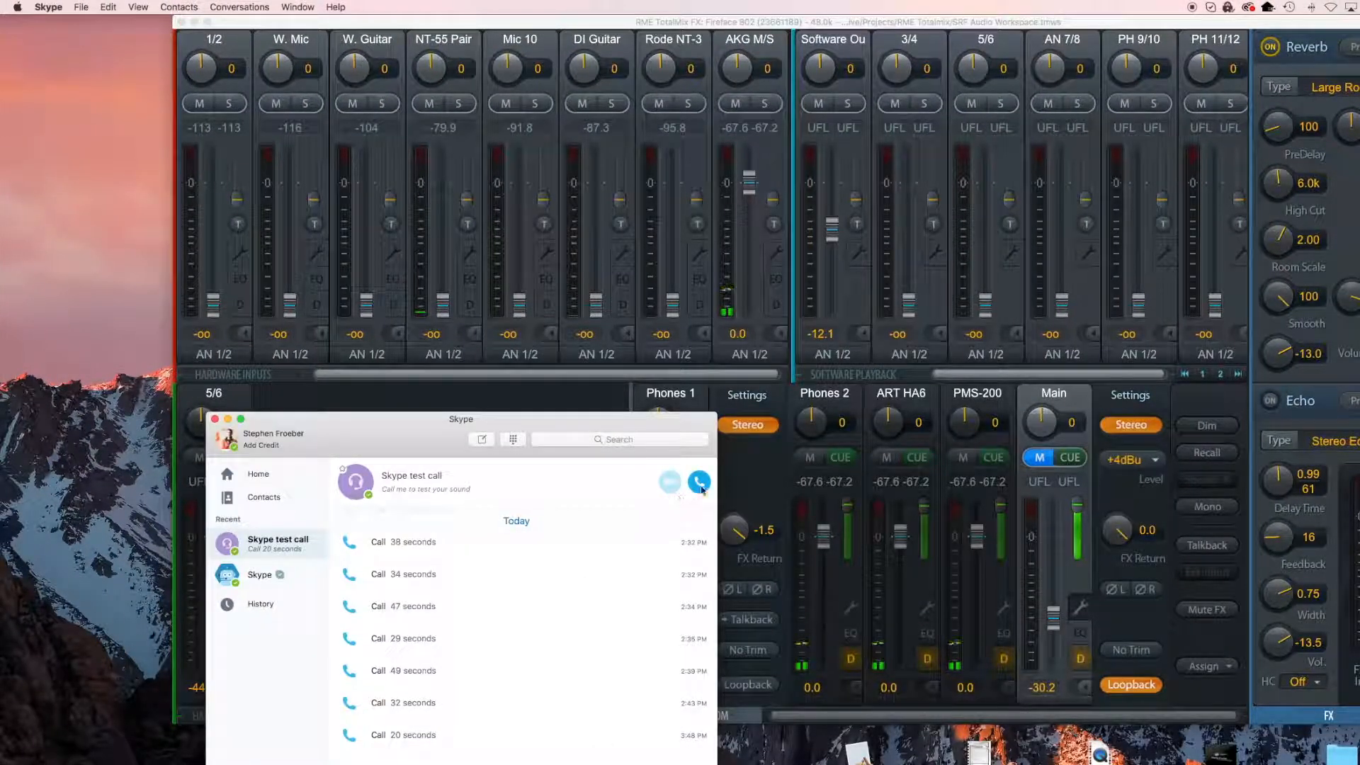
# Call the Skype test call service.
pyautogui.click(698, 483)
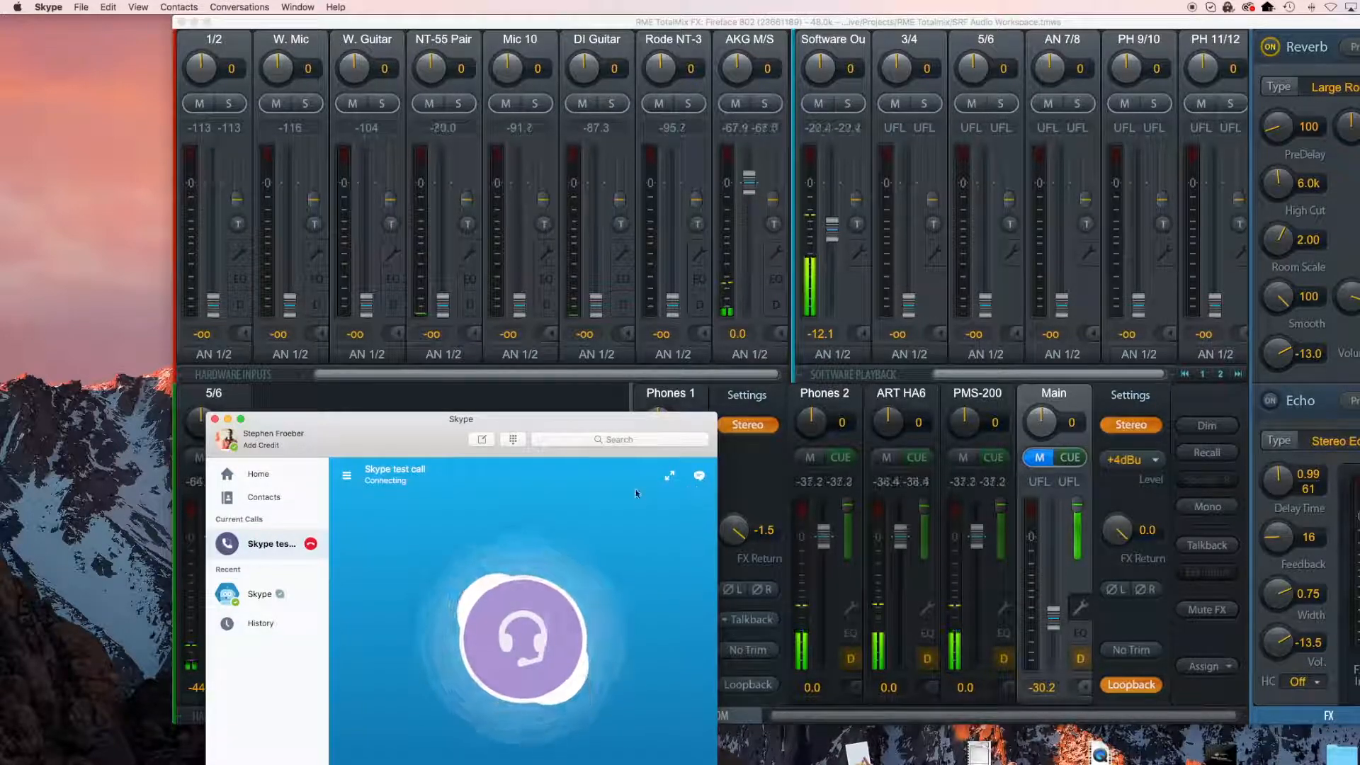